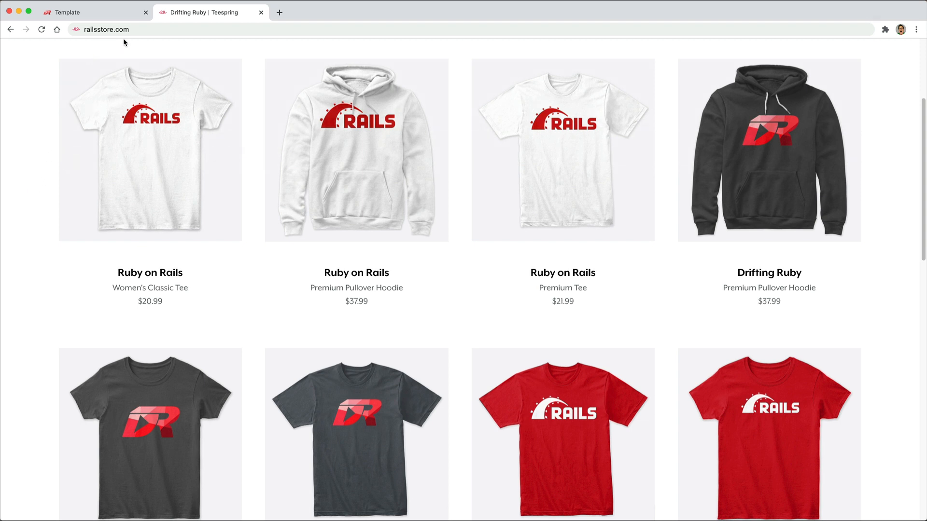
{"action": "mouse_move", "coordinate": [149, 112]}
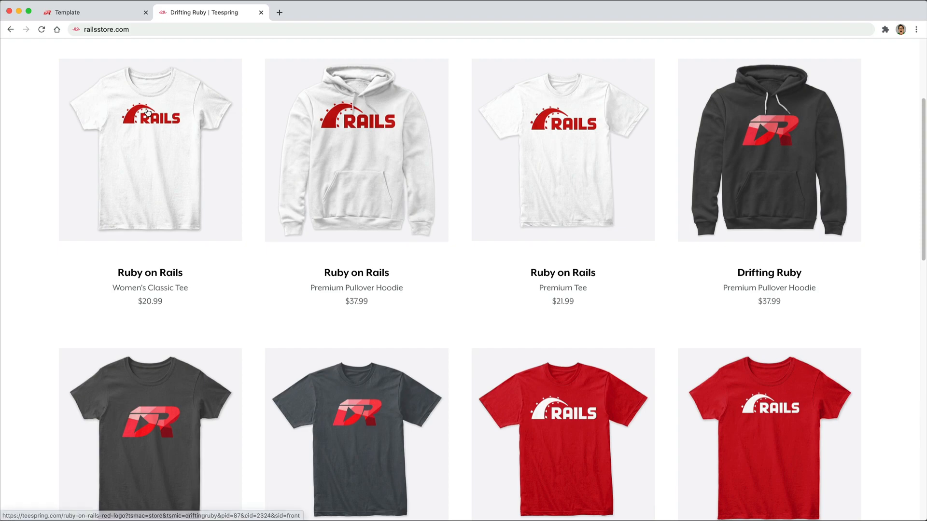